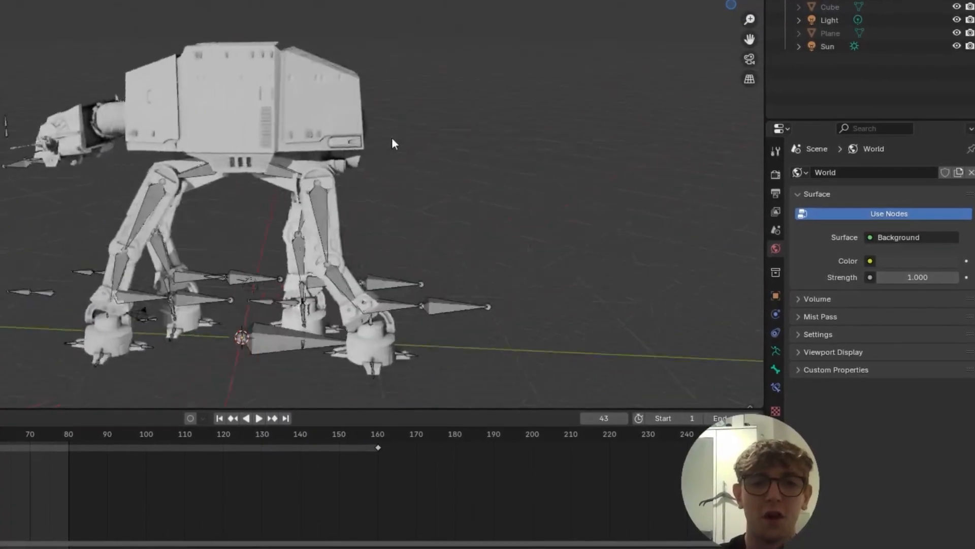
Step: Open Blender's Wavefront (.obj) export dialog, aimed at Desktop as 'Tutorial Video.obj'
left_click_drag(392, 143, 249, 105)
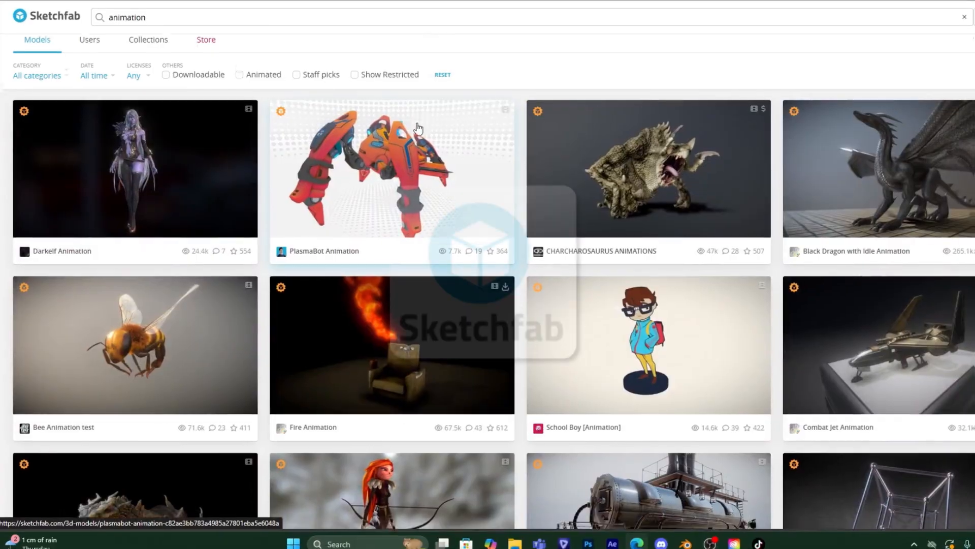
left_click(648, 491)
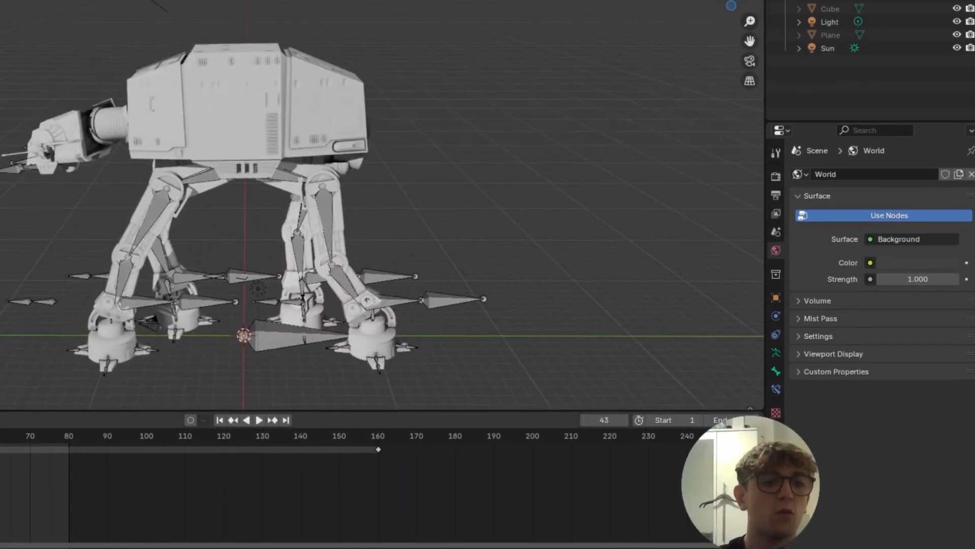
left_click(258, 420)
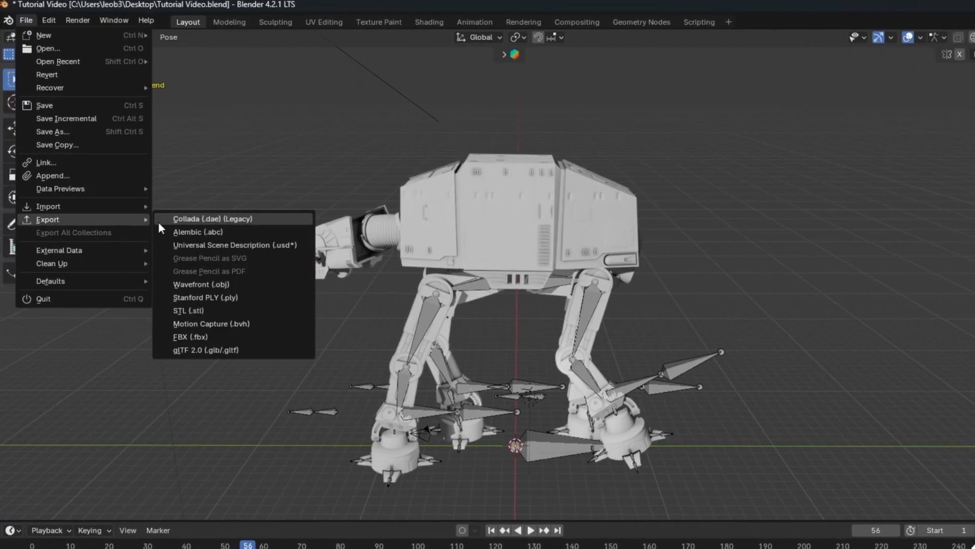
mouse_move(200, 284)
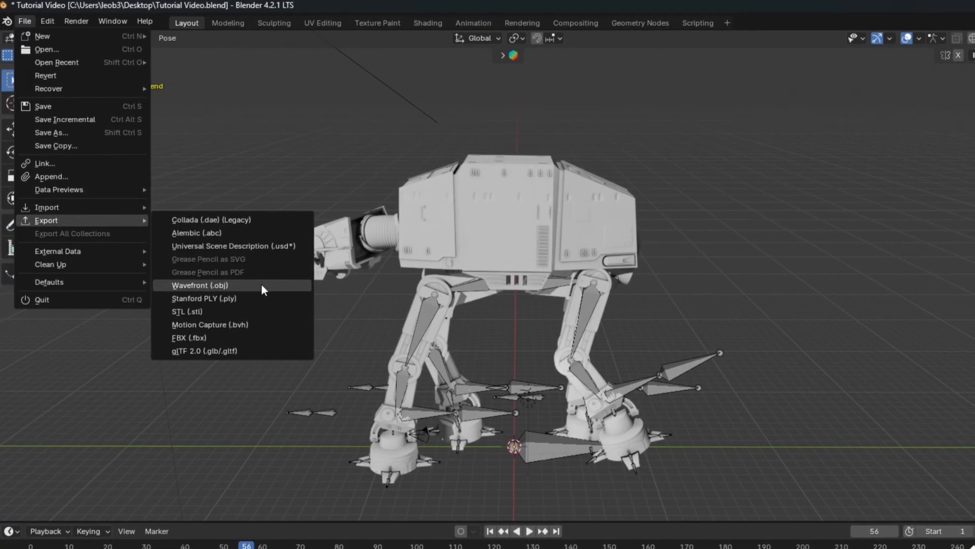
left_click(200, 285)
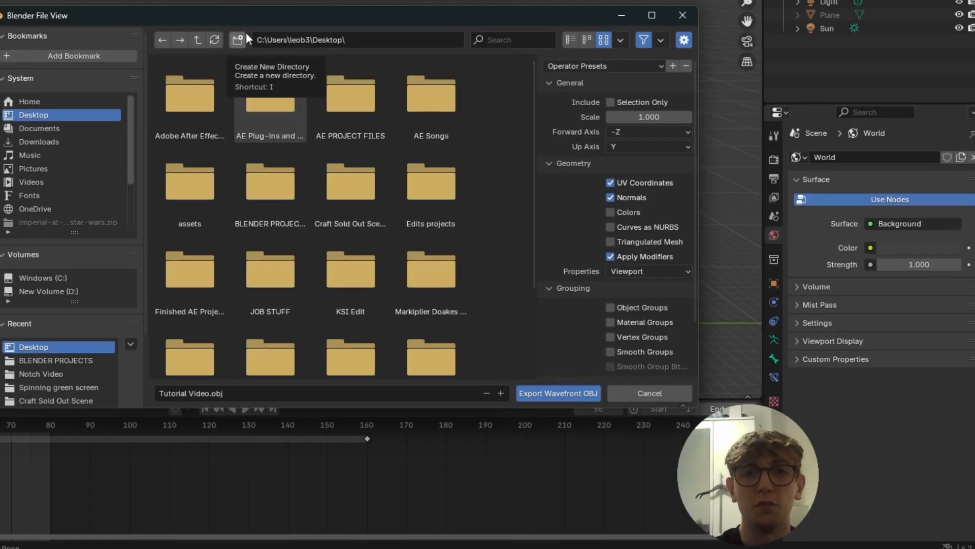
mouse_move(249, 34)
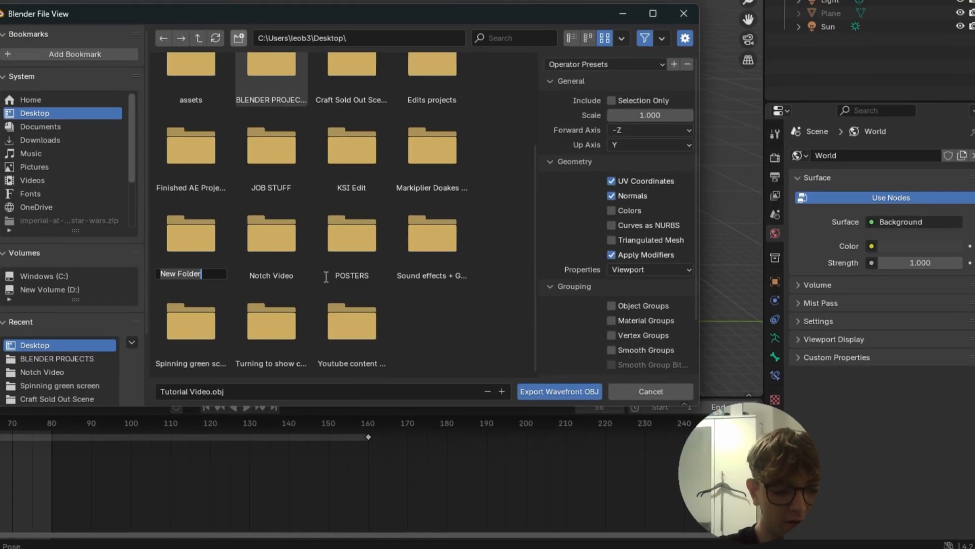
Step: Name the new Desktop folder 'Millenium falcon' and open it for the export
type("Millenium")
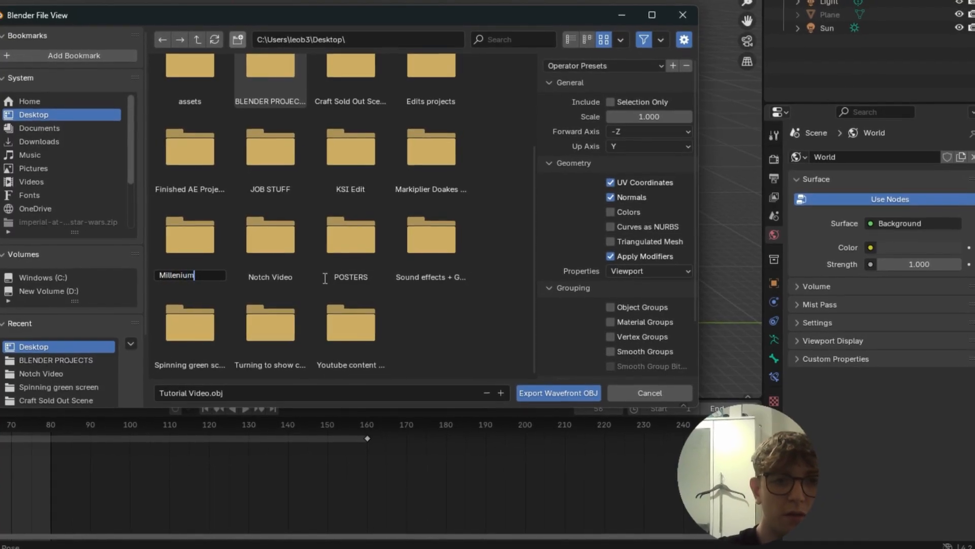
type("falcon")
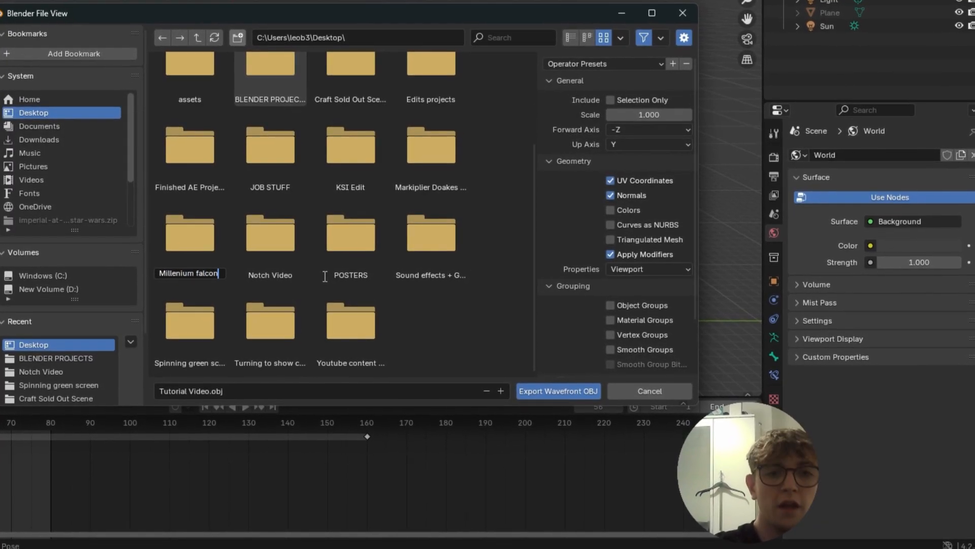
left_click(189, 233)
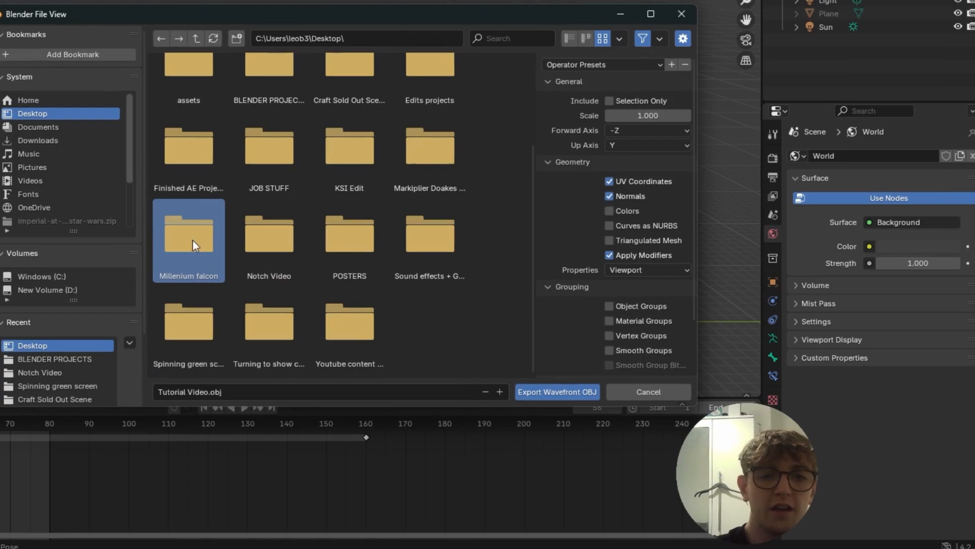
double_click(188, 233)
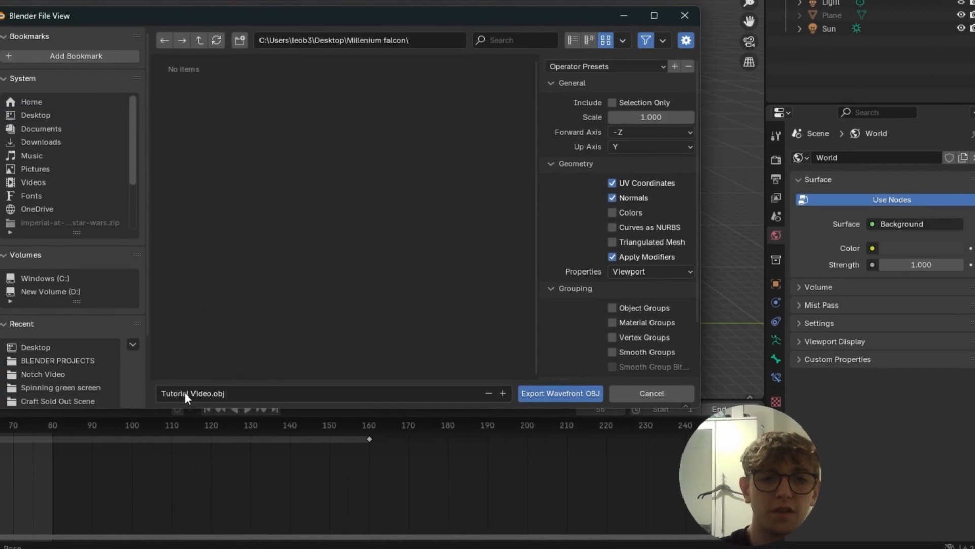
Step: Tick Animation in the export options and export the OBJ sequence
left_click(247, 392)
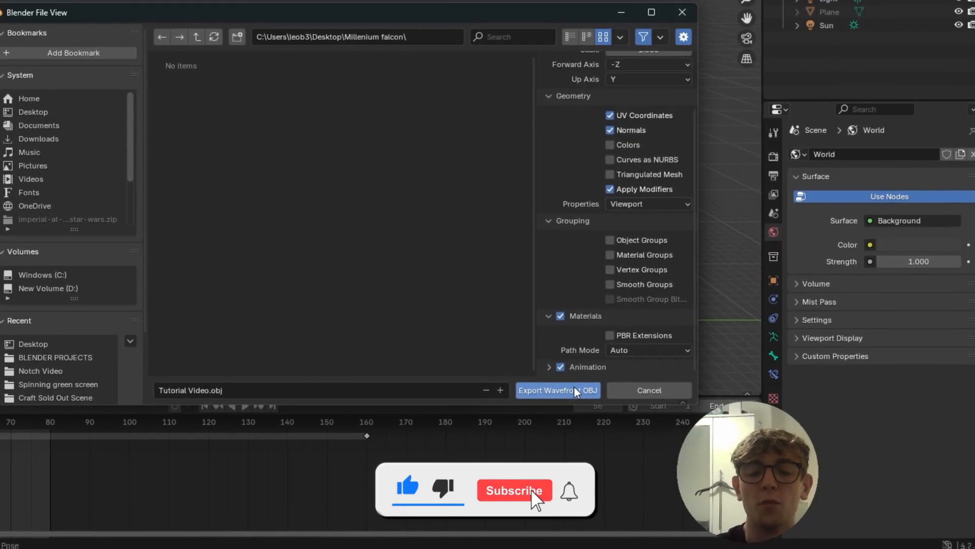
left_click(557, 390)
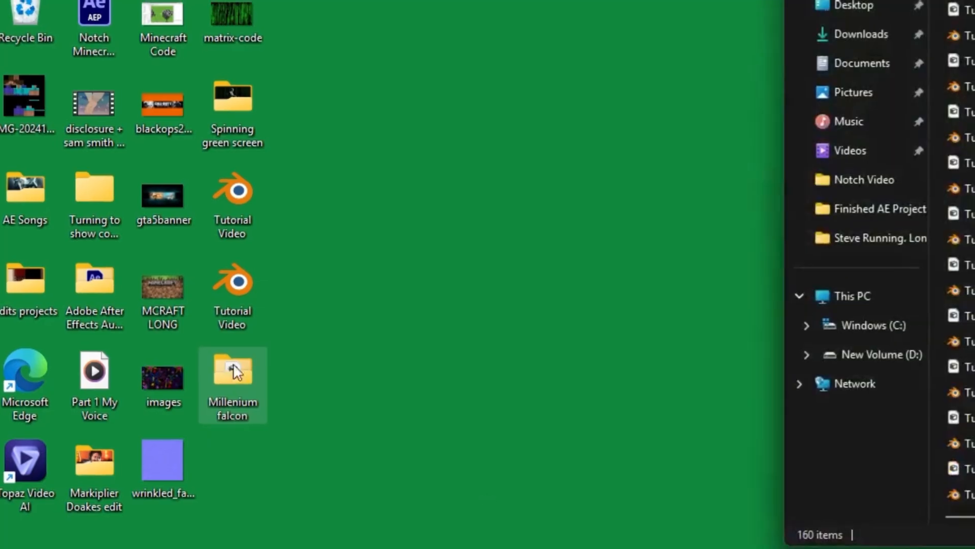
Step: Open the Millenium falcon folder on the Desktop to view the exported OBJ files
double_click(233, 373)
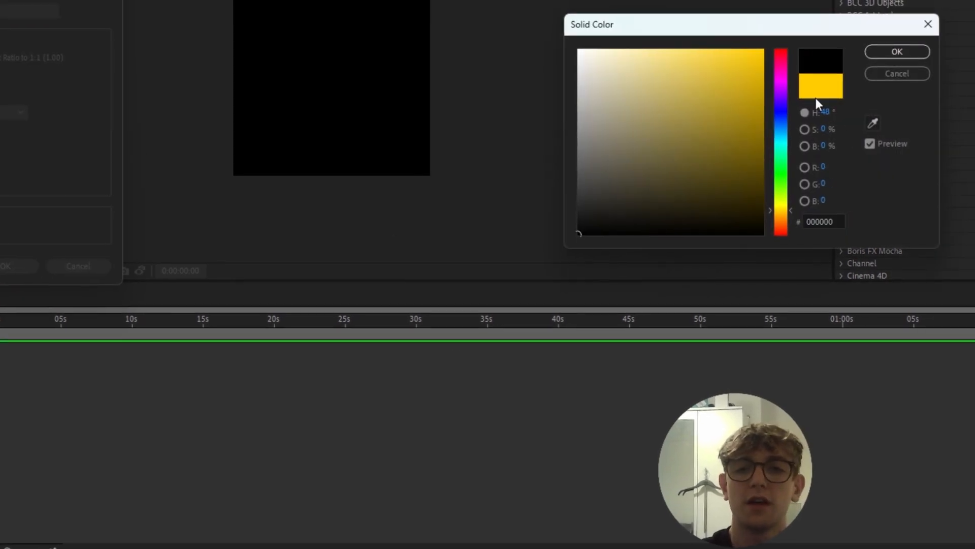
Step: Confirm a black solid layer and search 'element' in Effects & Presets
left_click(896, 52)
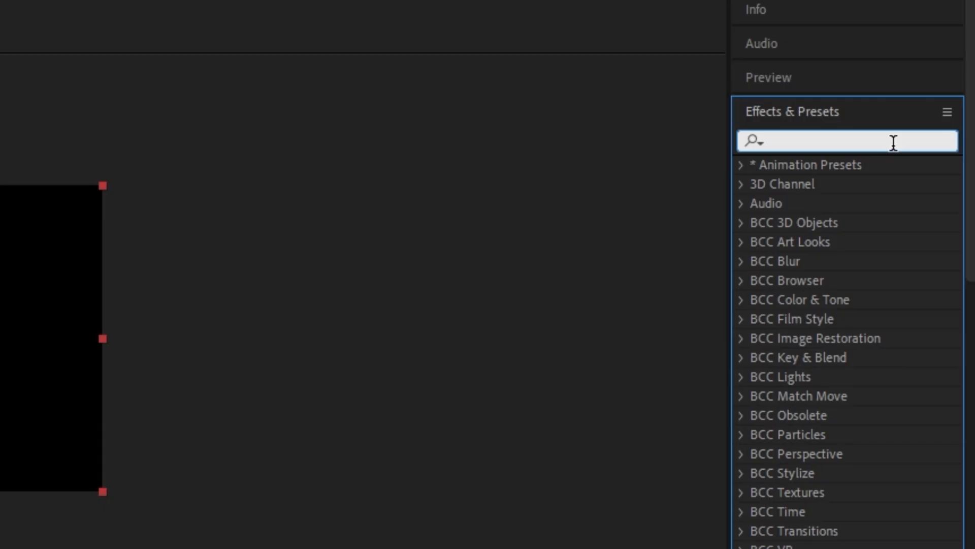
type("element")
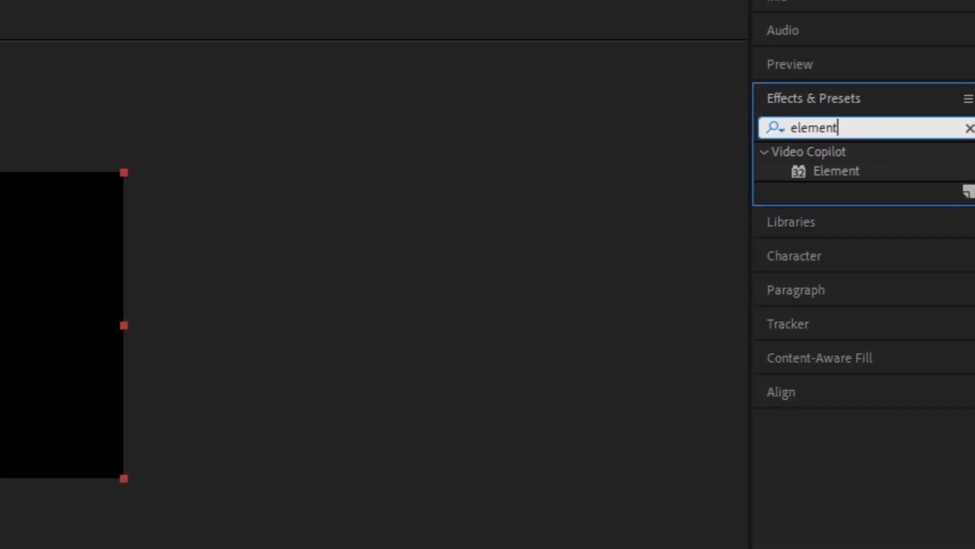